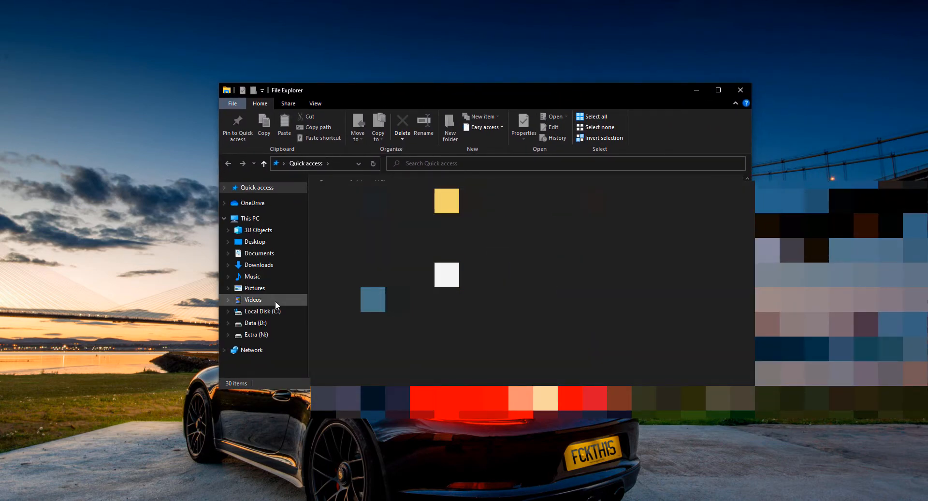
Step: Go into Program Files on Local Disk (C:) and scroll WindowsApps into view
click(257, 310)
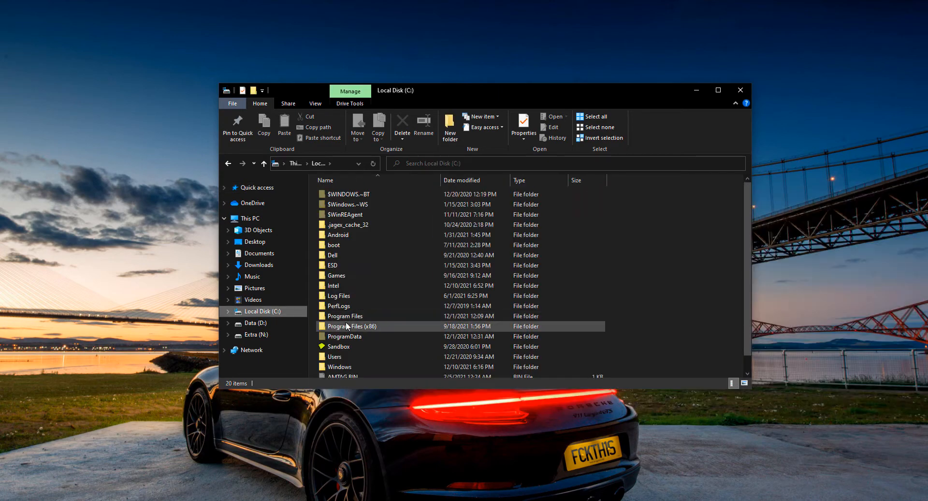
double_click(346, 315)
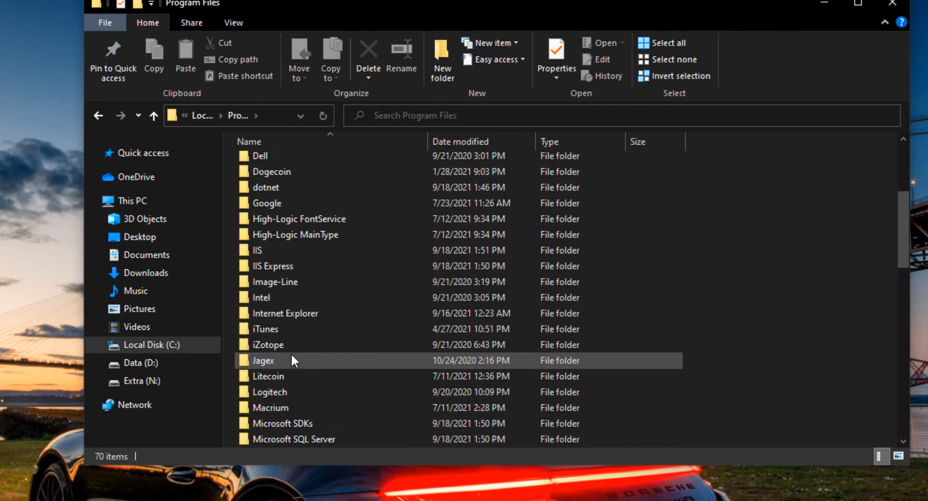
scroll(down, 3)
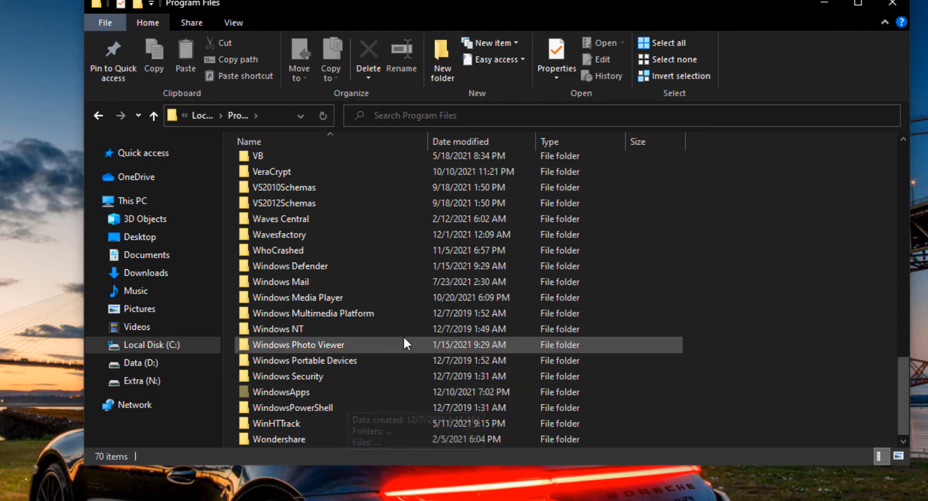
mouse_move(233, 23)
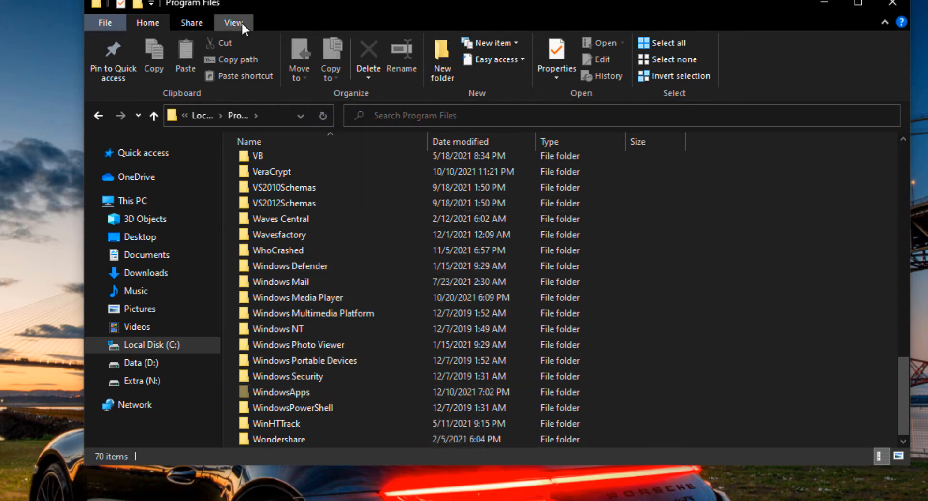
Step: Show the View options to confirm Hidden items is ticked for Program Files
click(233, 22)
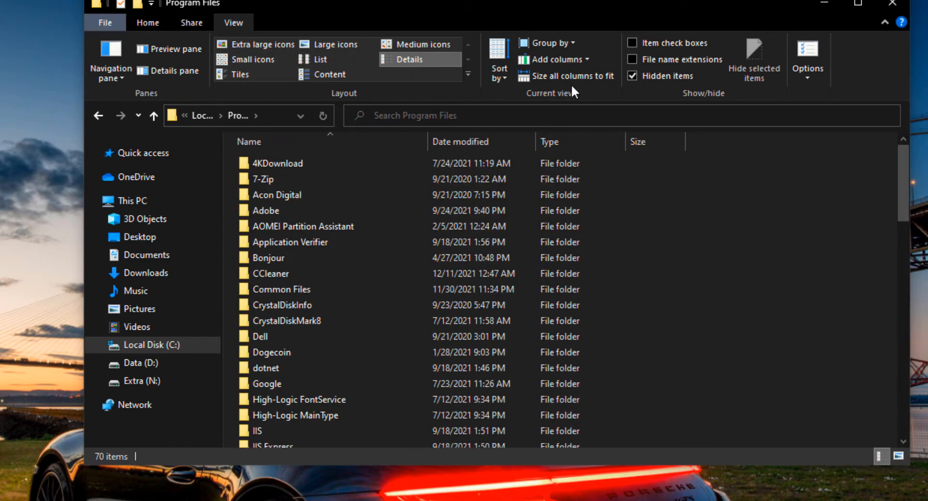
mouse_move(638, 78)
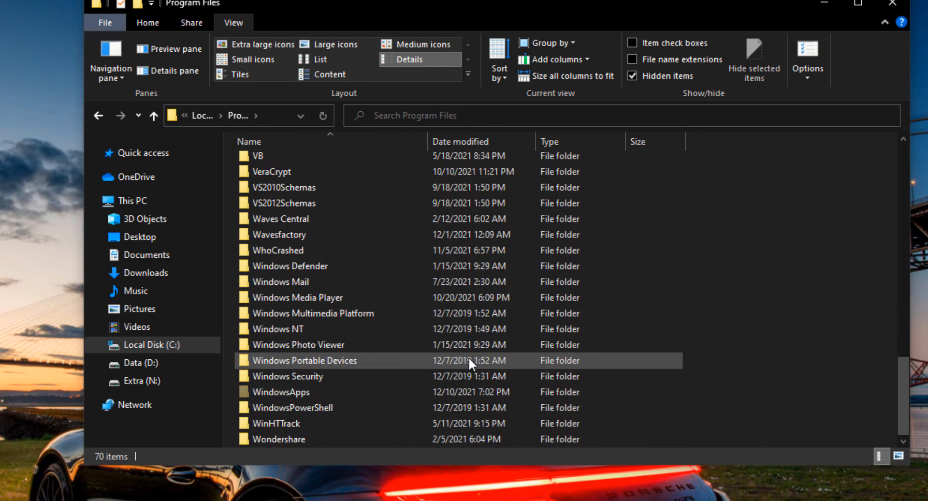
mouse_move(297, 398)
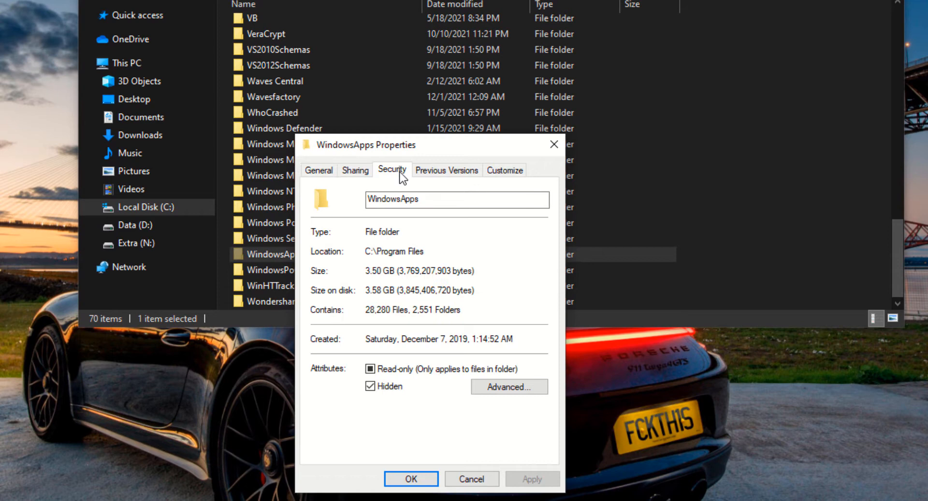
Step: From WindowsApps Security, edit permissions and begin adding a user or group
click(392, 171)
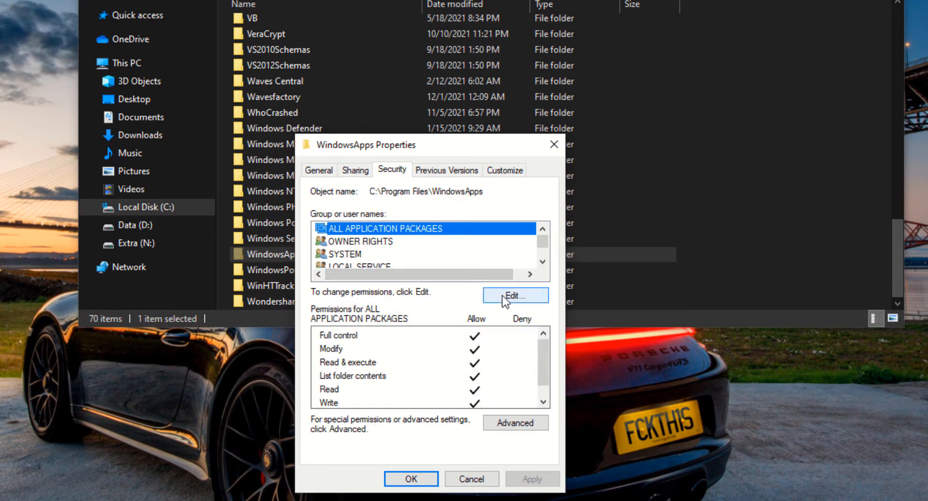
mouse_move(410, 303)
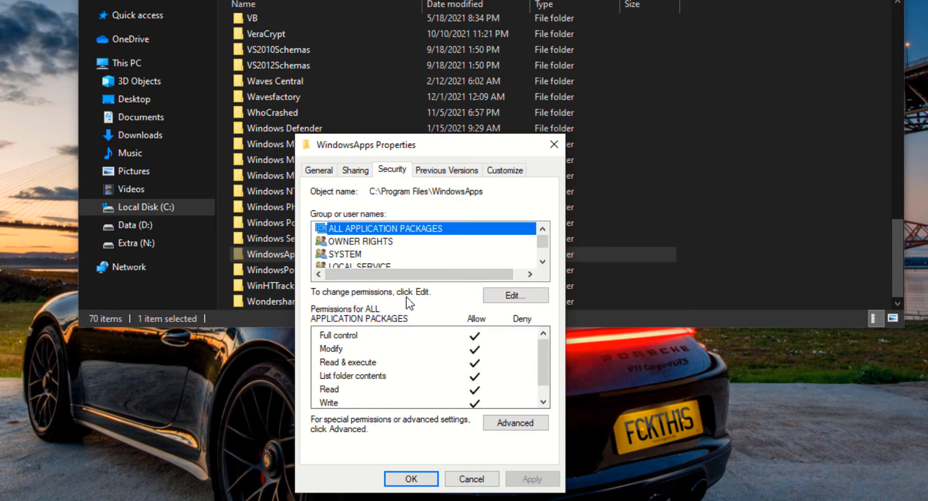
click(514, 295)
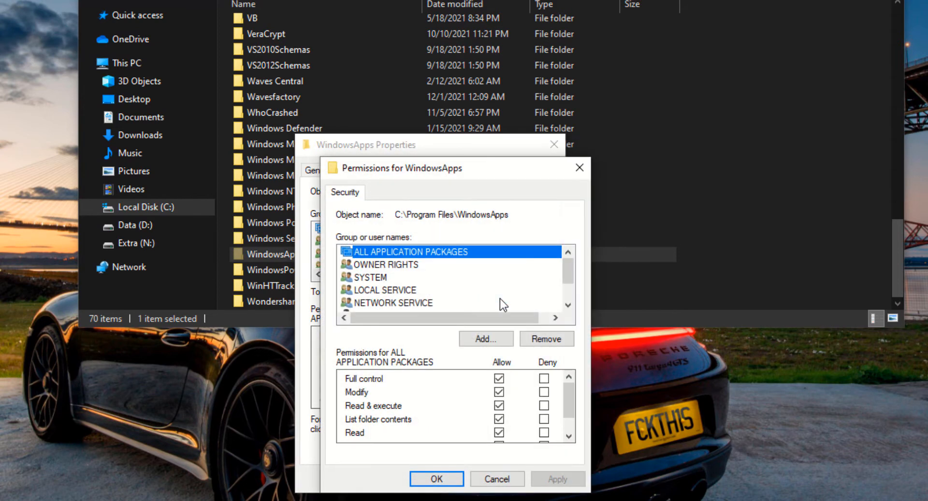
click(484, 339)
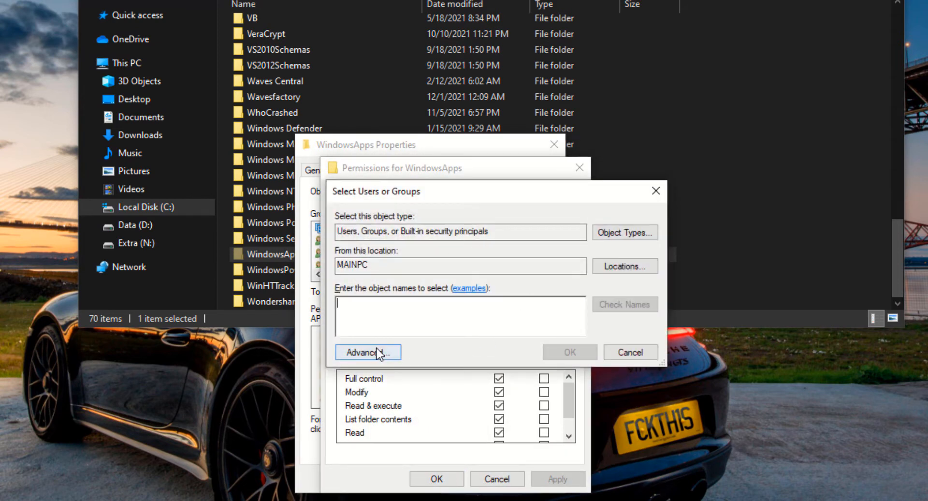
Step: Search all users and groups and pick ALL APPLICATION PACKAGES from the results
click(368, 352)
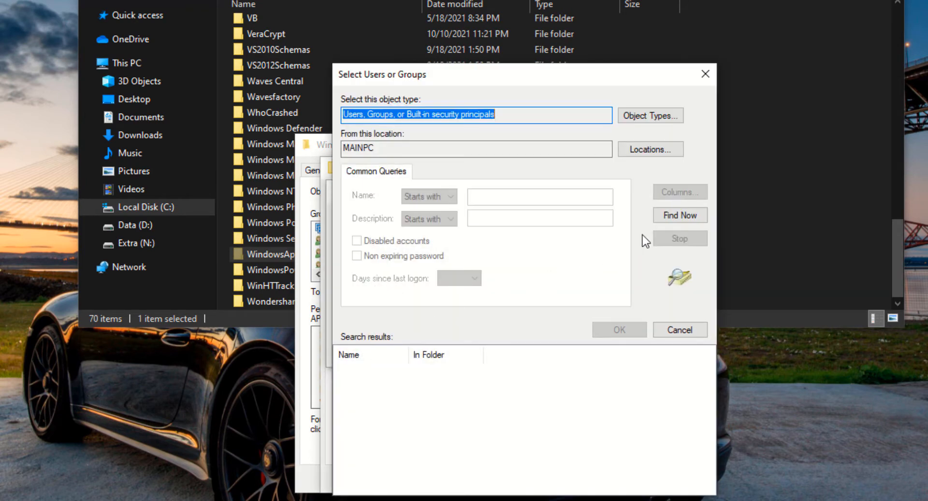
click(680, 215)
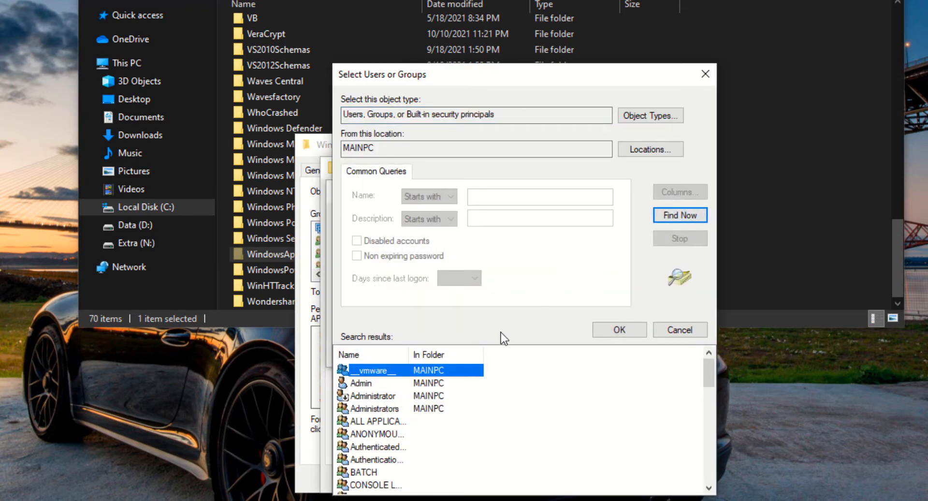
mouse_move(394, 421)
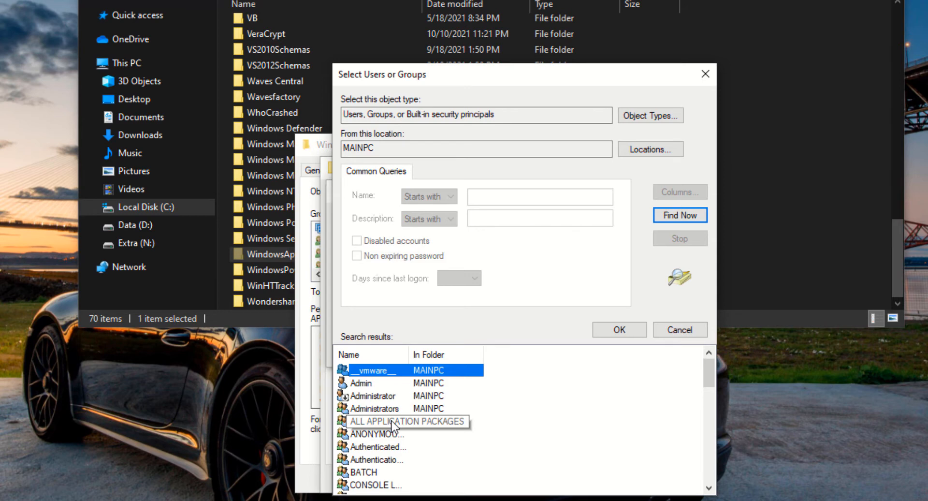
double_click(405, 421)
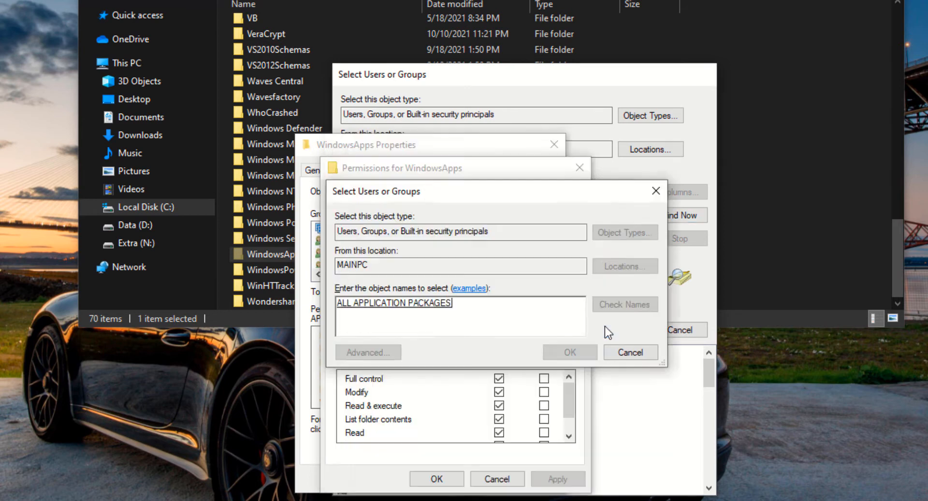
Step: Add ALL APPLICATION PACKAGES with Full control allowed and apply the WindowsApps permissions
click(569, 352)
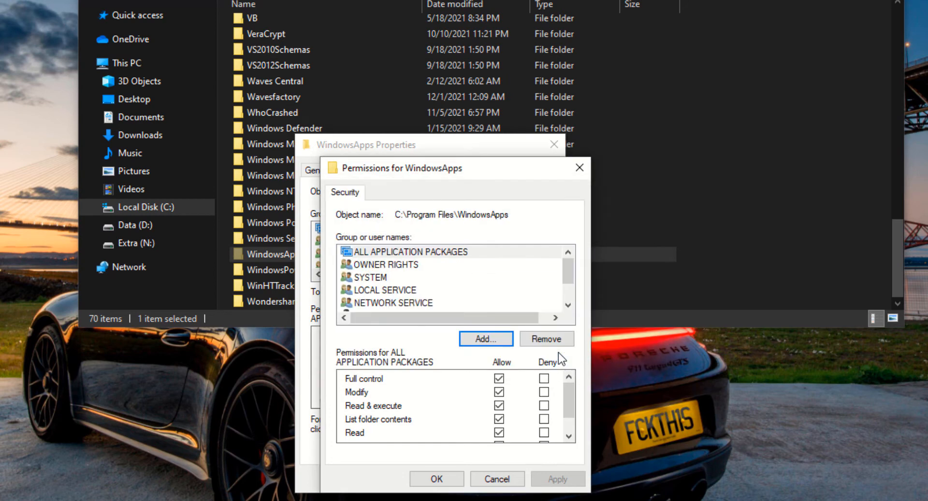
mouse_move(460, 368)
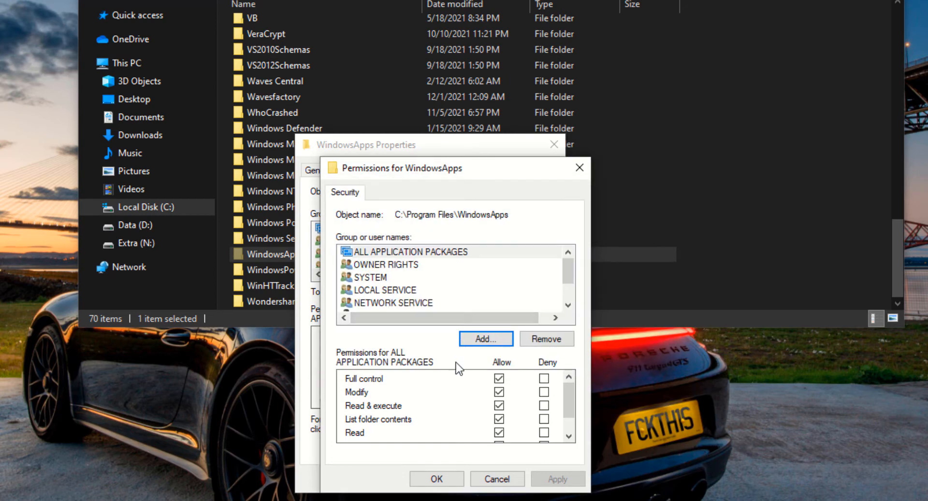
mouse_move(422, 390)
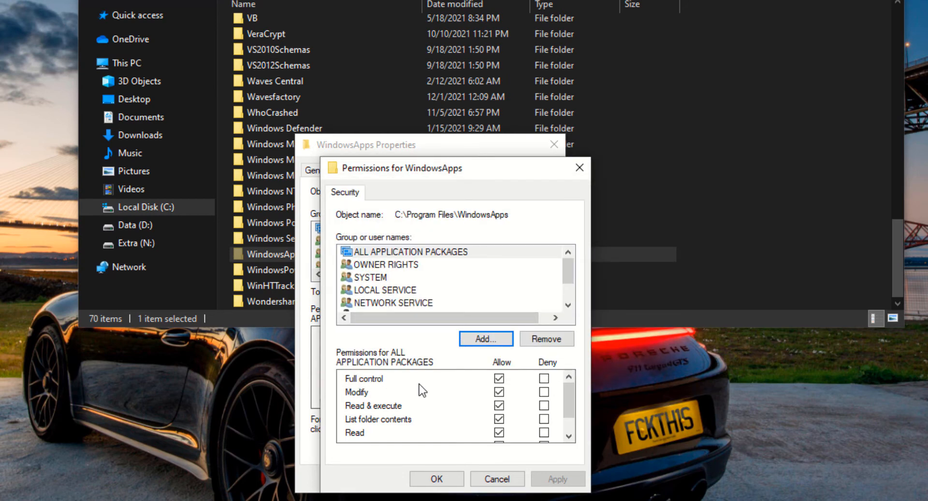
mouse_move(545, 472)
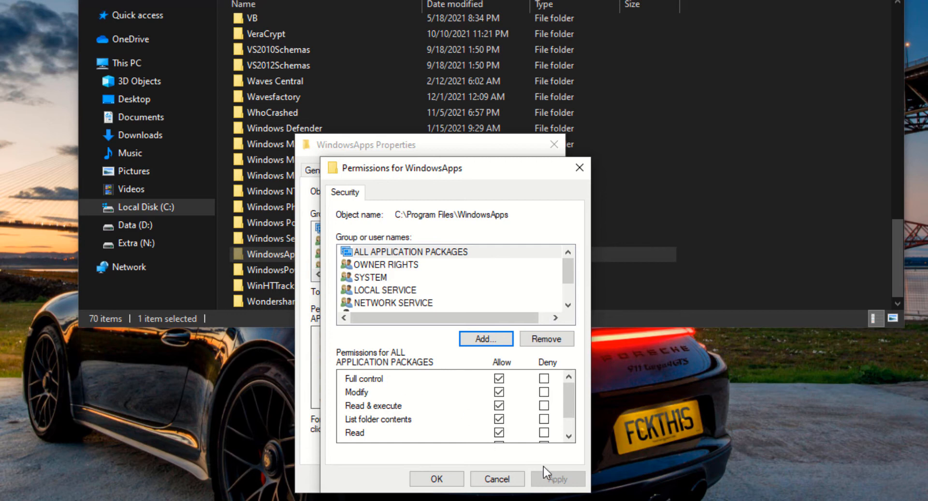
mouse_move(437, 478)
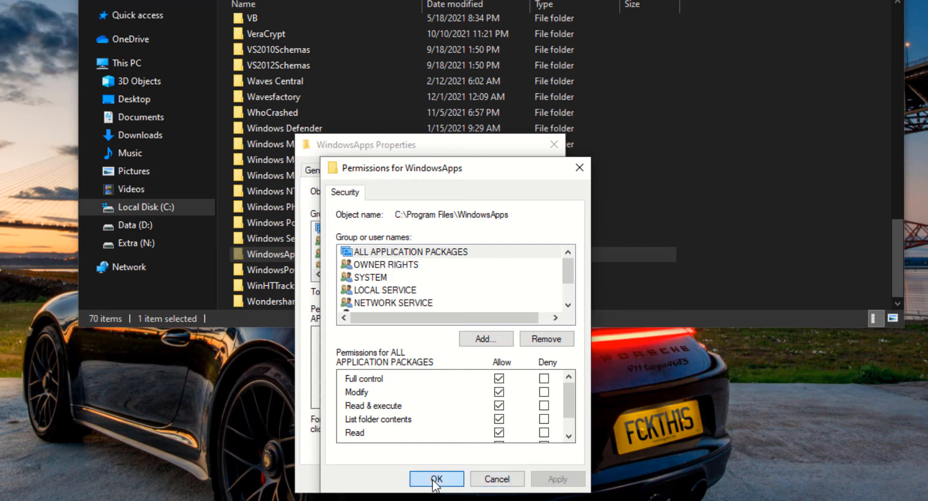
click(436, 478)
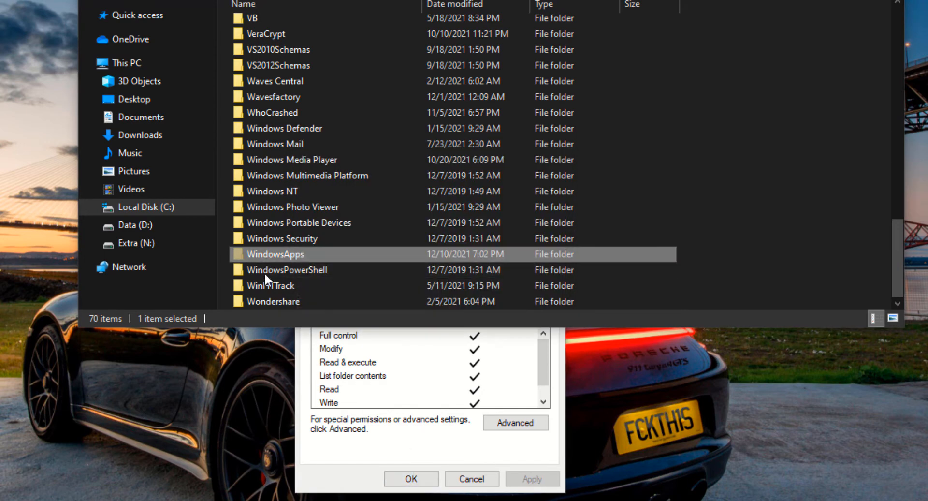
mouse_move(339, 447)
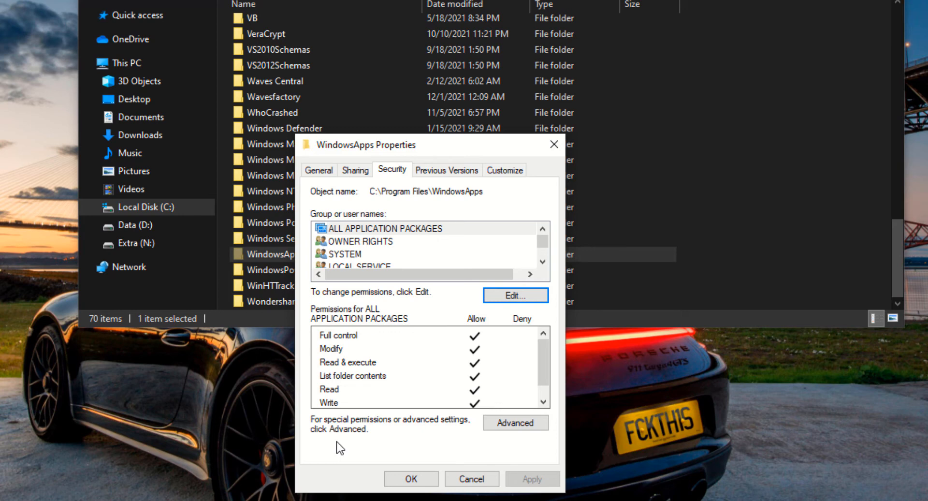
mouse_move(363, 447)
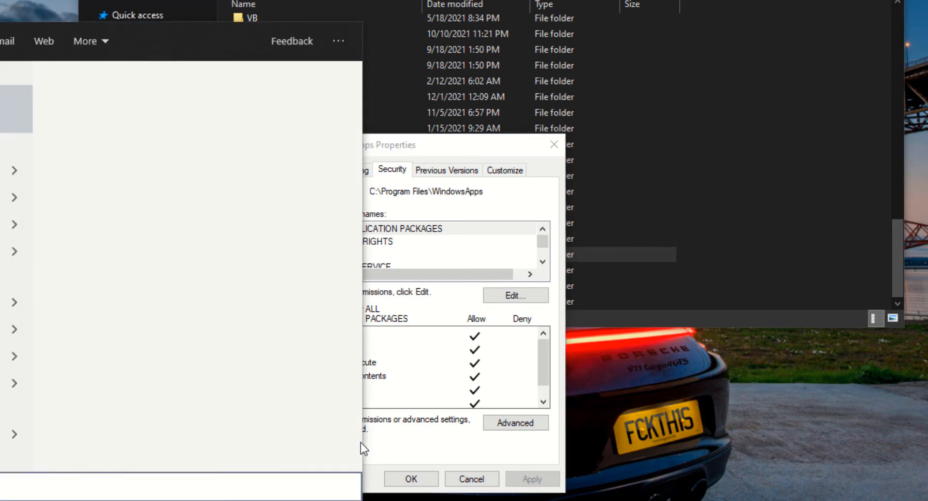
Step: Find Microsoft Store via 'windows sto' search and get the Xbox app
text(windows sto)
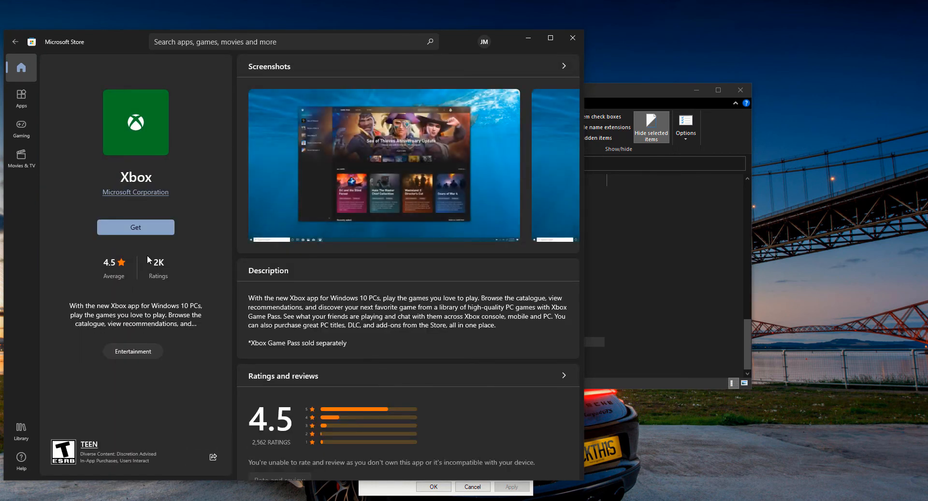
click(135, 228)
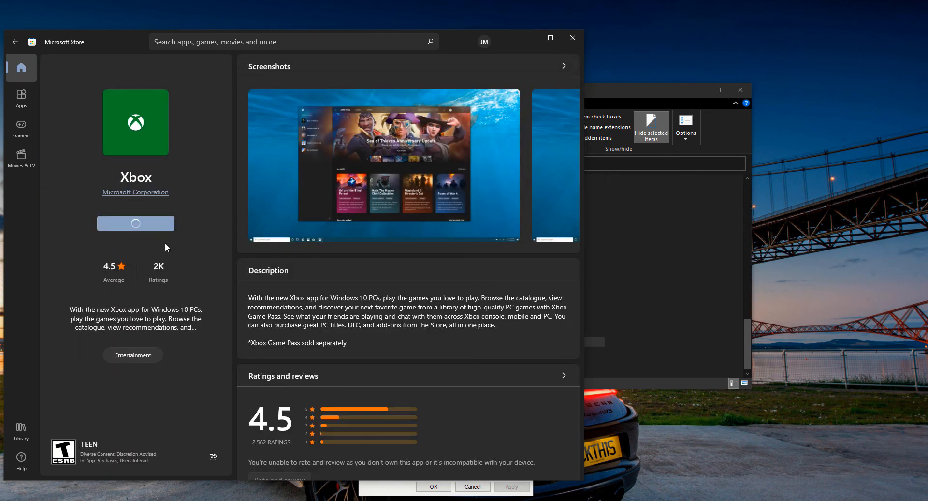